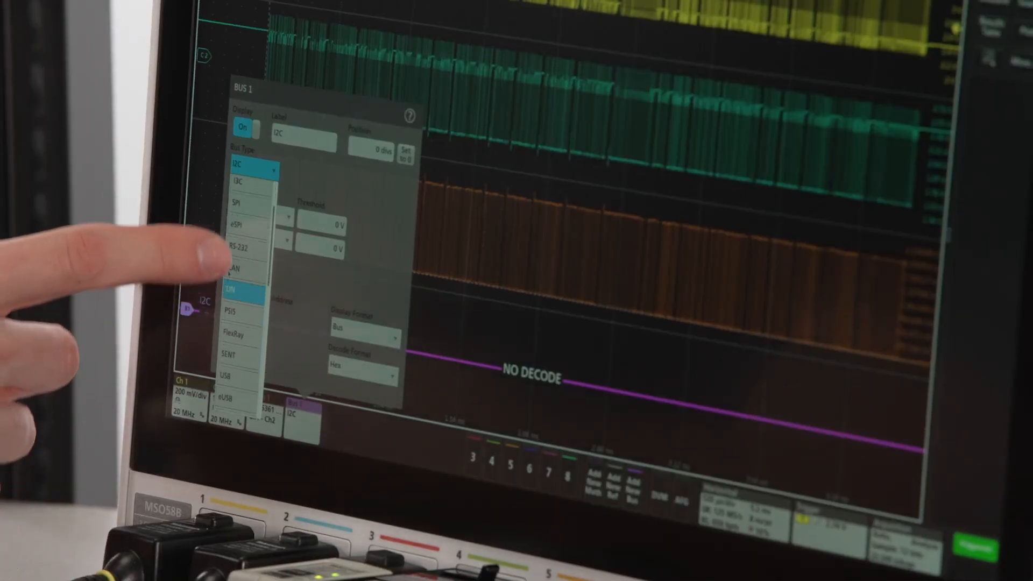
Dismiss the Bus 1 configuration and bring up the Help menu for licensing.
scroll(down, 3)
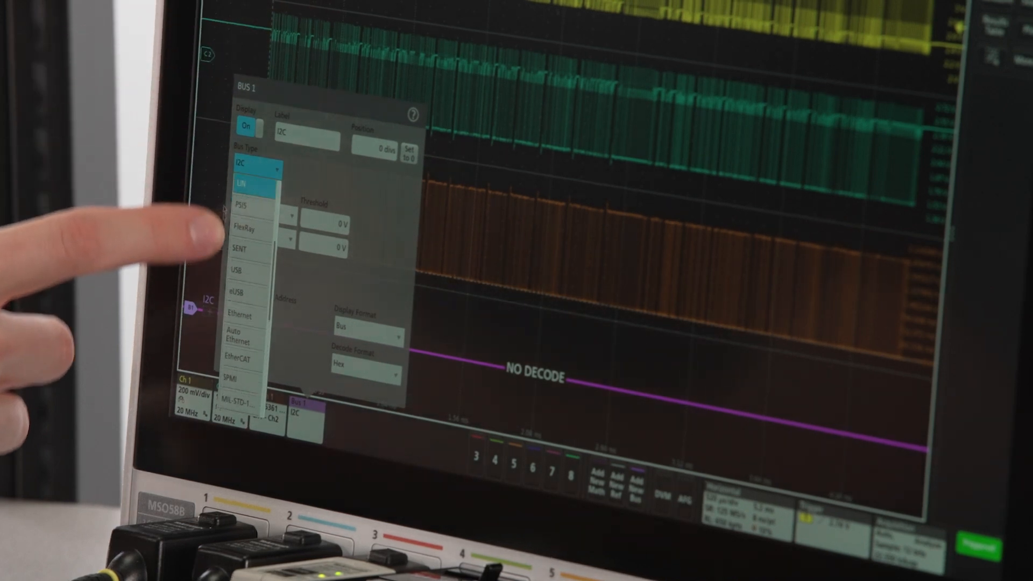
click(139, 8)
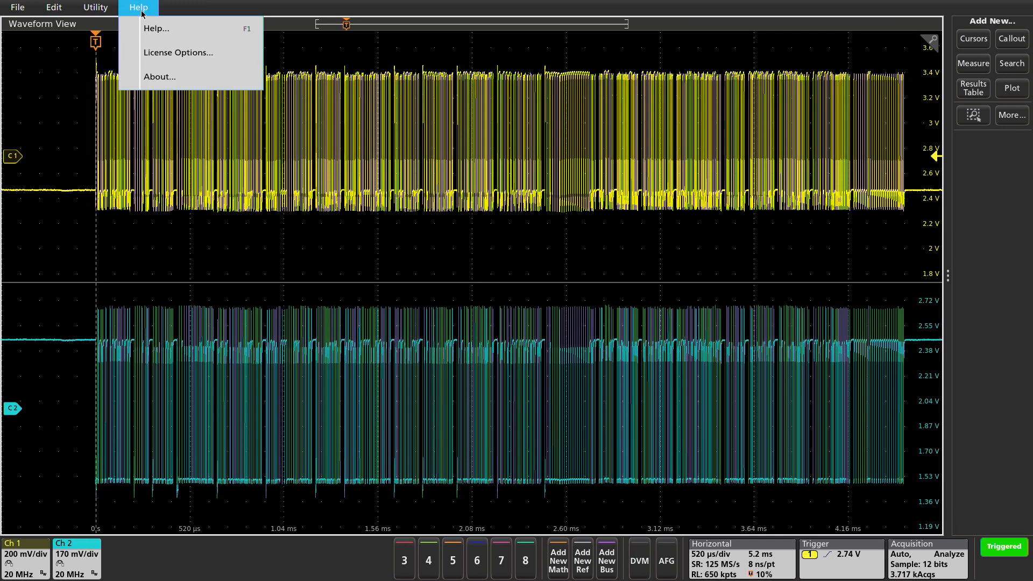
Browse the installed License Options list, looking through the Serial analysis tab.
click(177, 52)
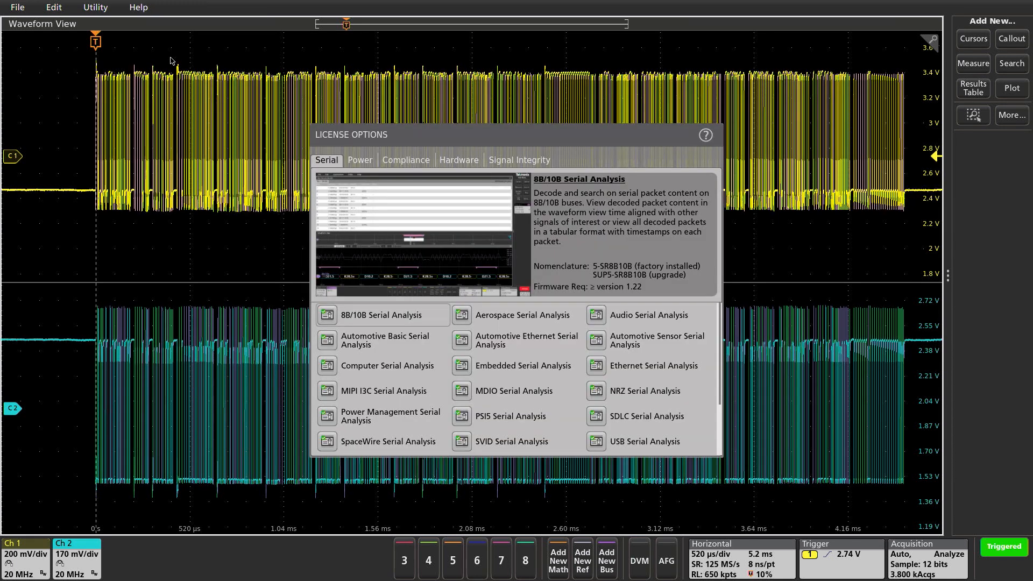
scroll(down, 3)
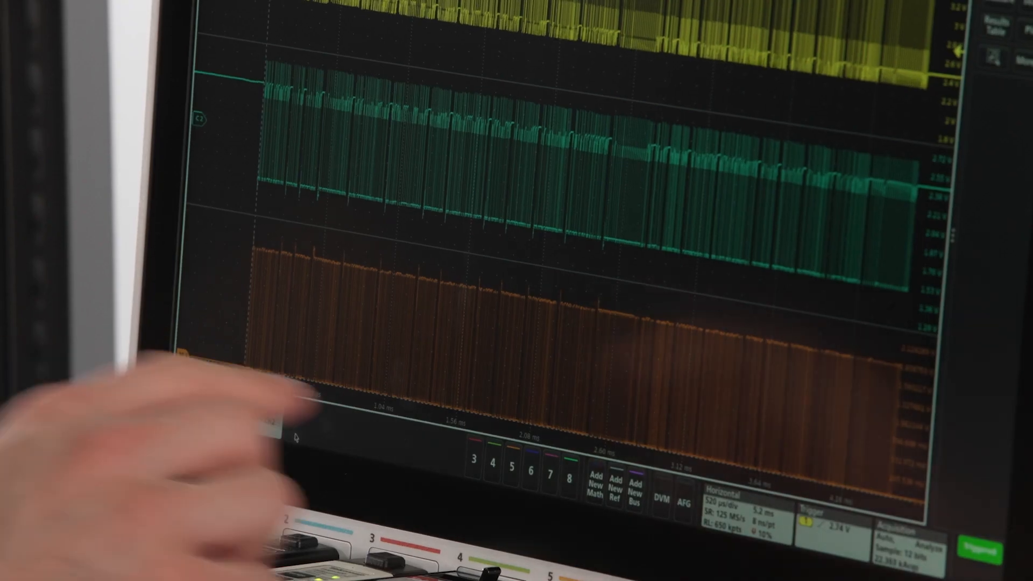
Configure Bus 1 as CAN 2.0 on Ch 1 with a 500000 bit rate.
click(632, 484)
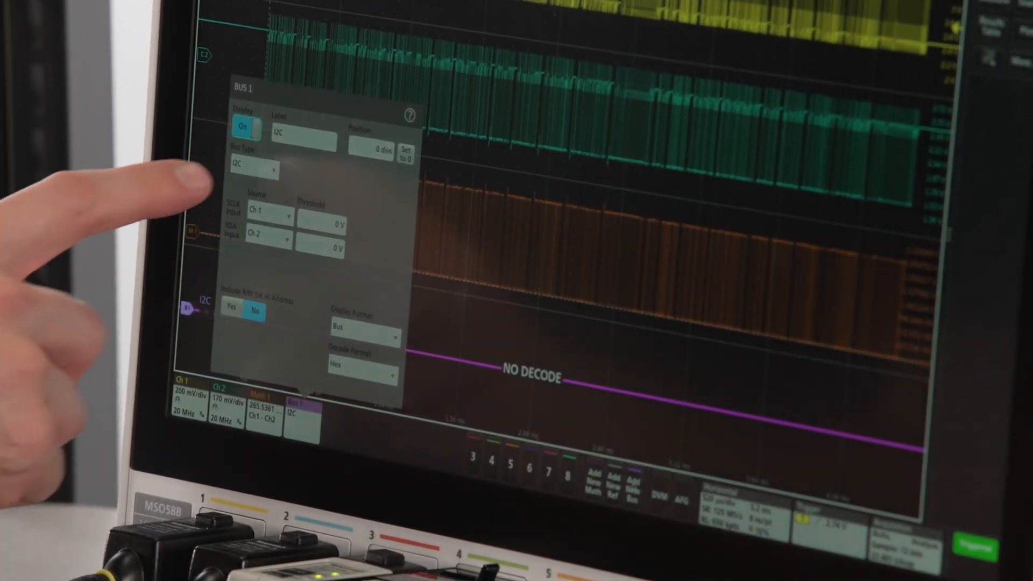
click(253, 168)
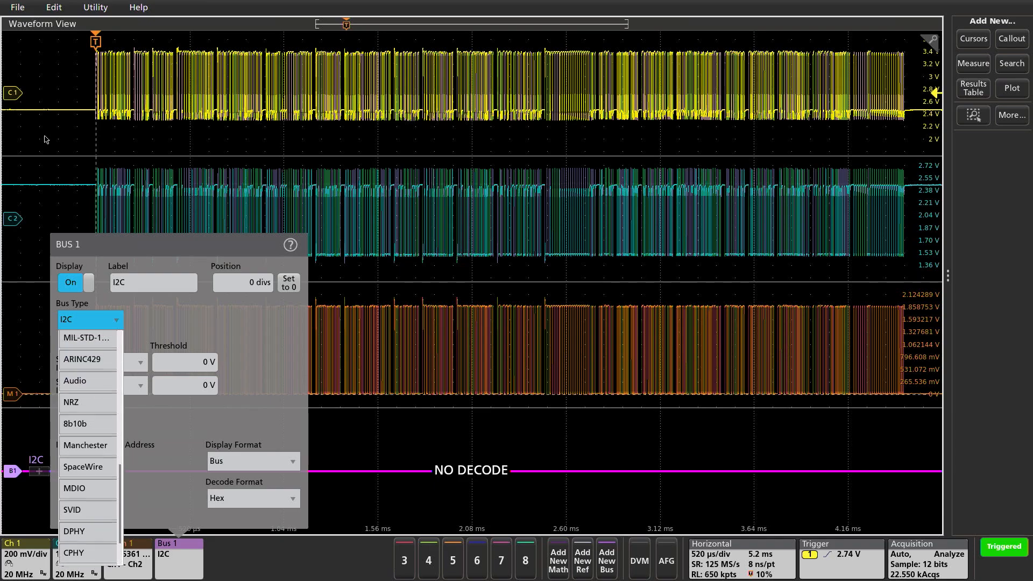
scroll(down, 3)
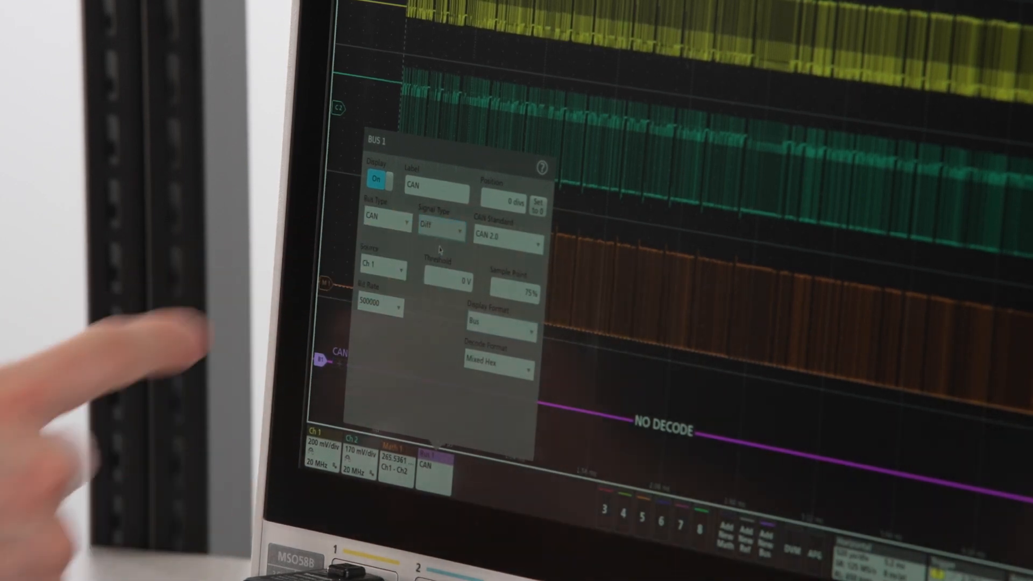
click(381, 268)
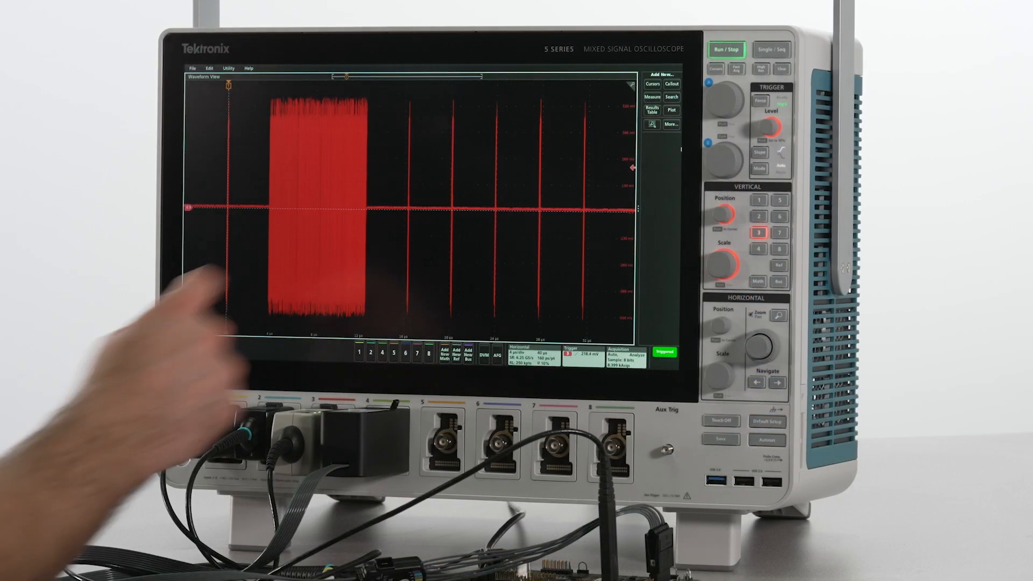
Show only Ch 3 carrying the USB signal in the waveform view.
click(652, 100)
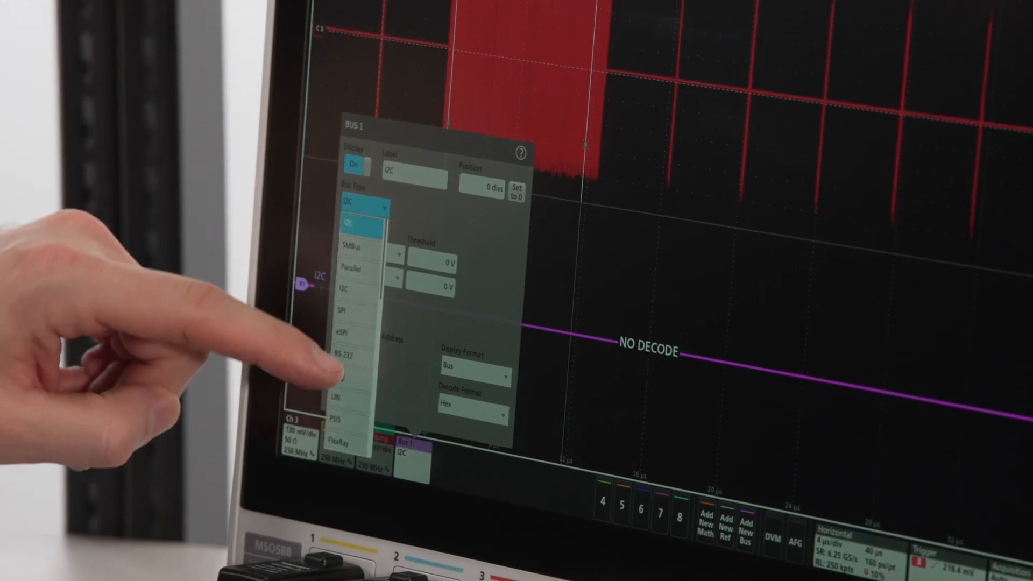
Set Bus 1 to USB High speed (480 Mbps) on Ch 3 and adjust the Low Threshold.
scroll(down, 3)
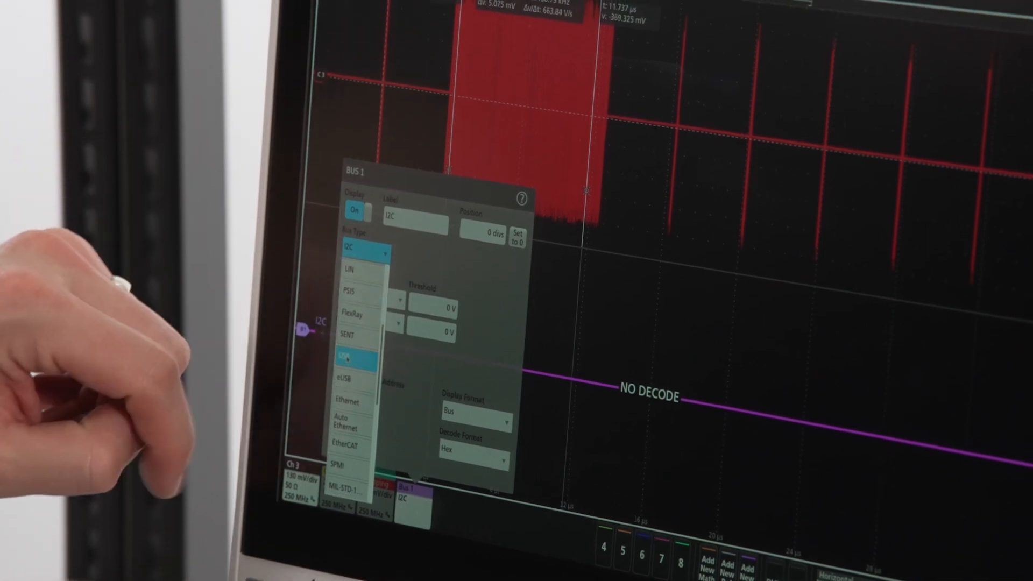
click(347, 357)
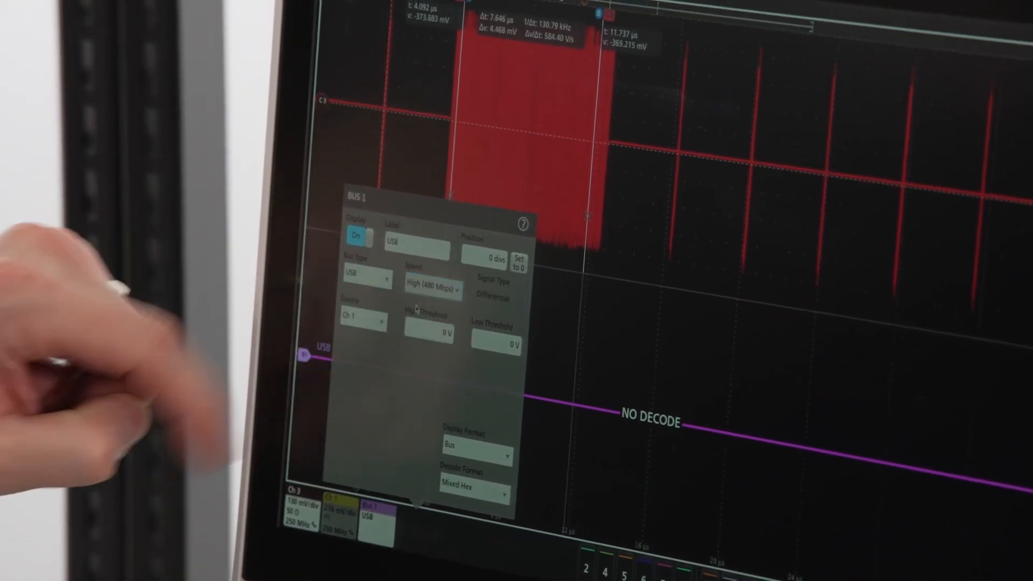
click(363, 318)
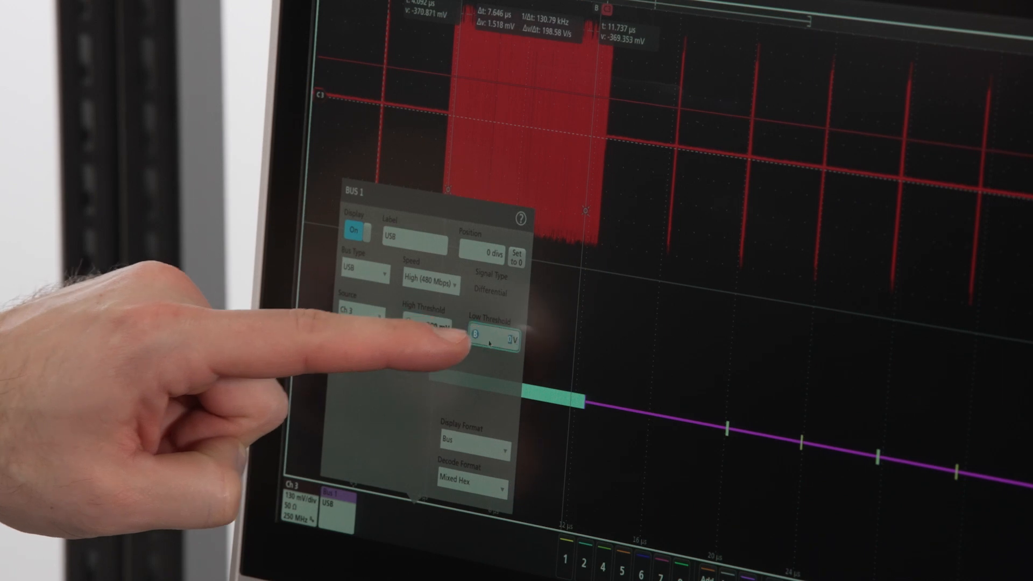
click(494, 337)
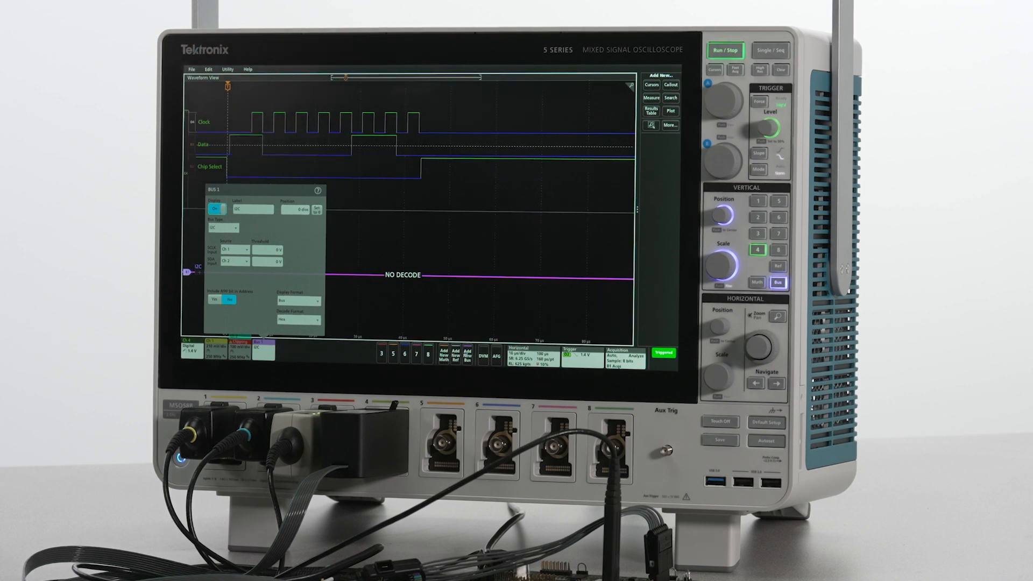
Set Bus 1 to SPI with SCLK Ch4_D4, SS Ch4_D2, data Ch 3, thresholds 1.4 V.
click(222, 227)
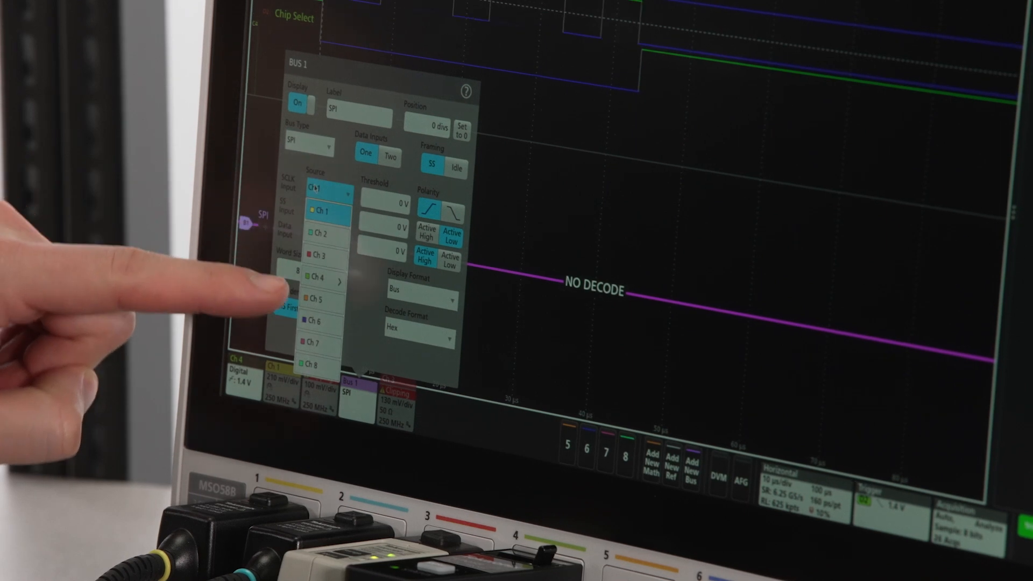
click(320, 277)
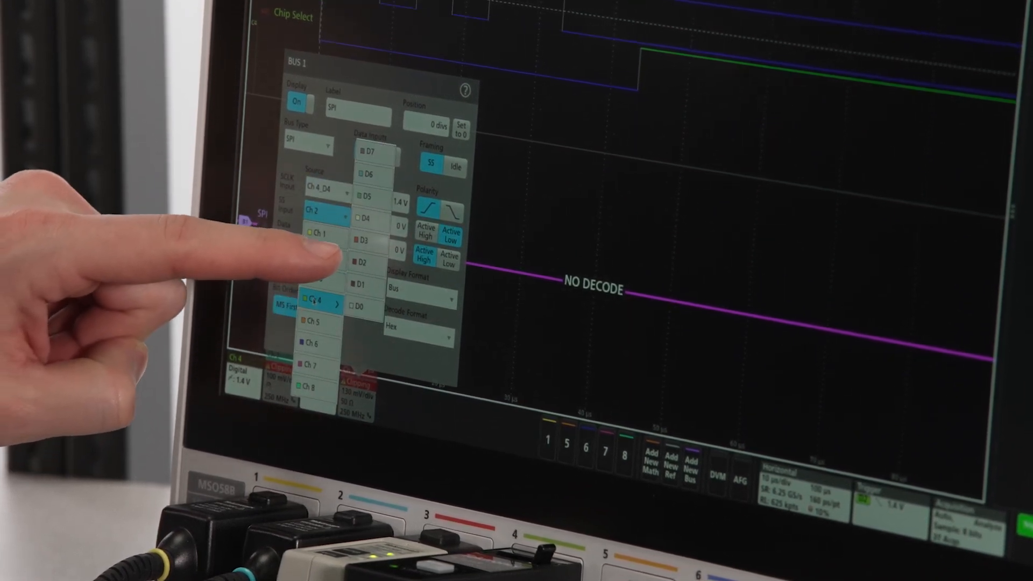
click(313, 235)
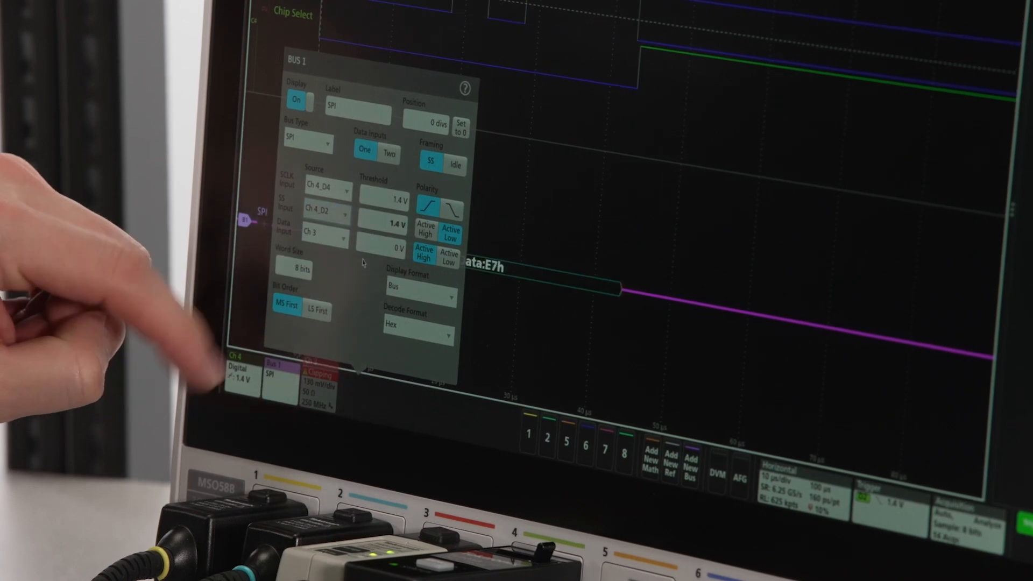
click(342, 237)
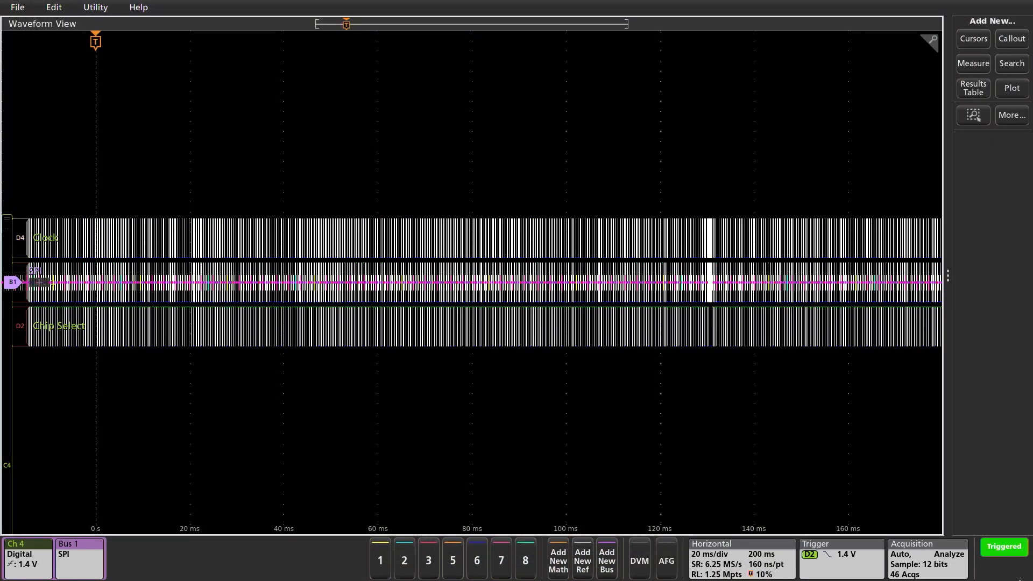
Add a Bus 1 decode results table and scroll through its 402 SPI packets.
click(1001, 546)
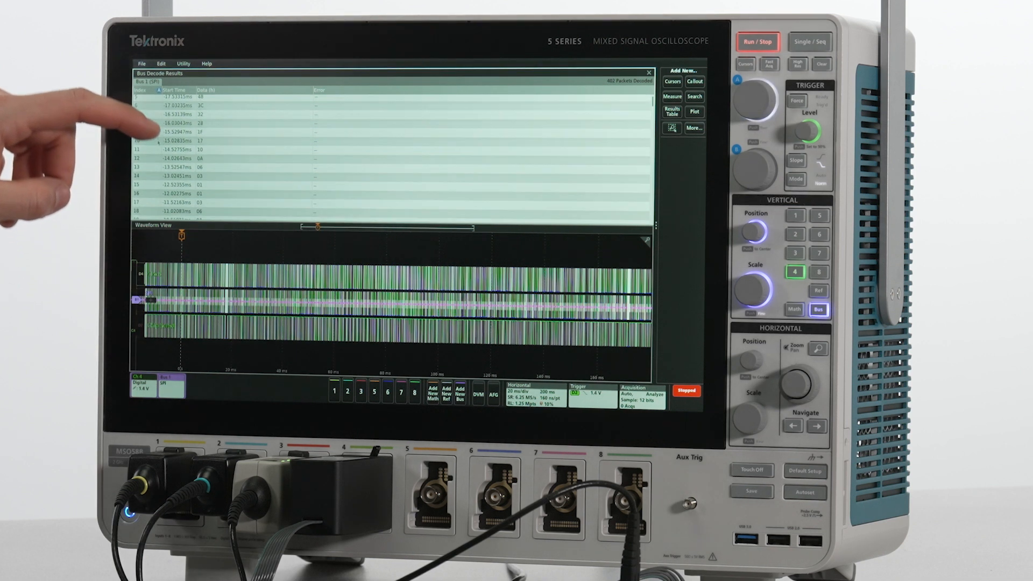
scroll(down, 3)
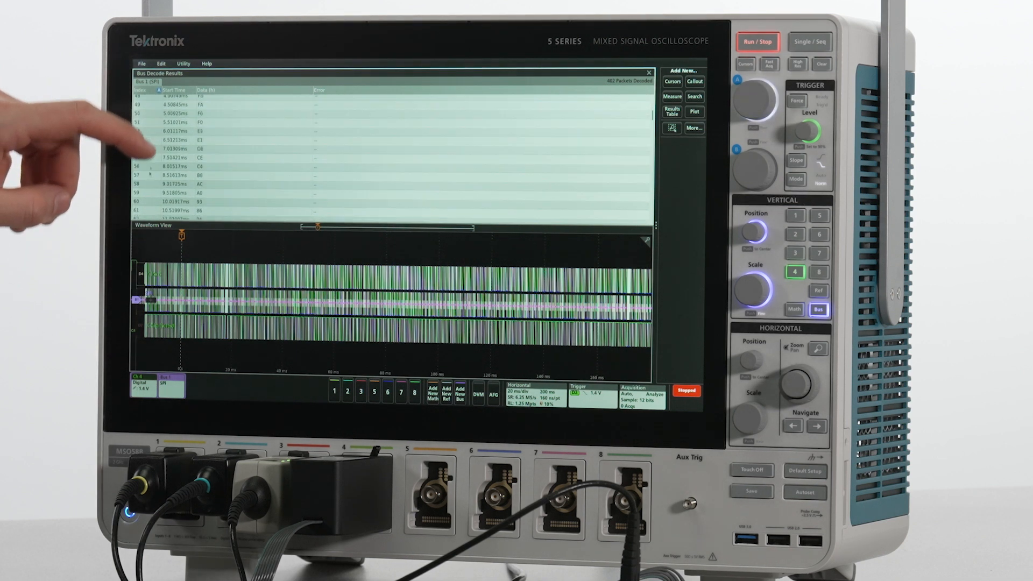
scroll(down, 3)
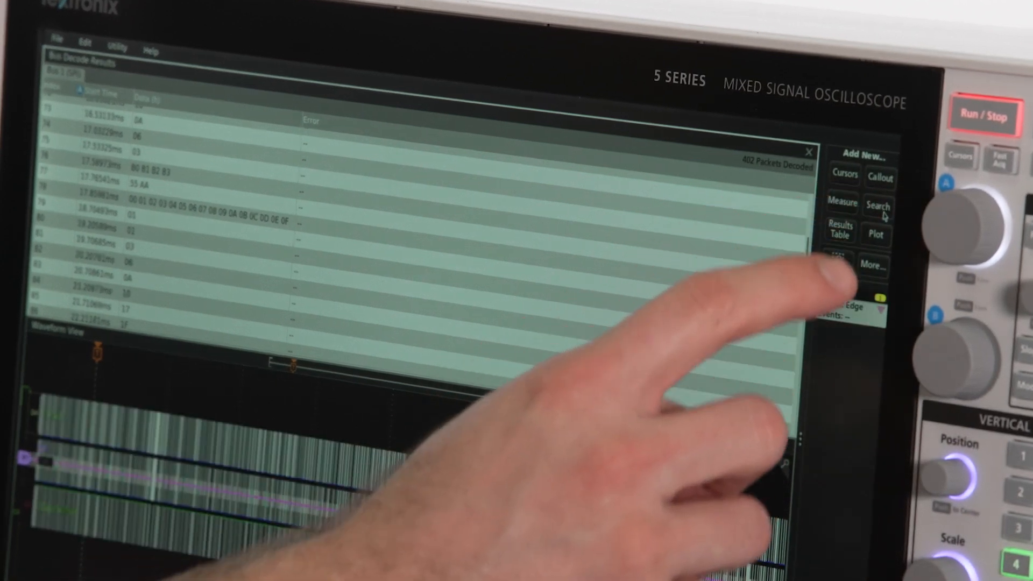
Add a Bus-type search on Bus 1 (SPI) marking on Data, finding 440 events.
click(879, 201)
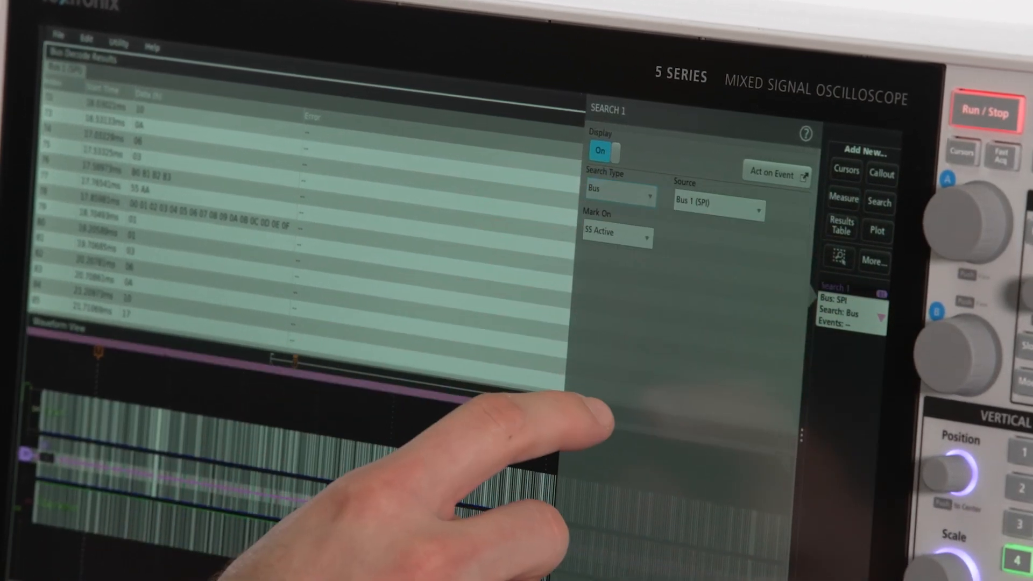
click(615, 236)
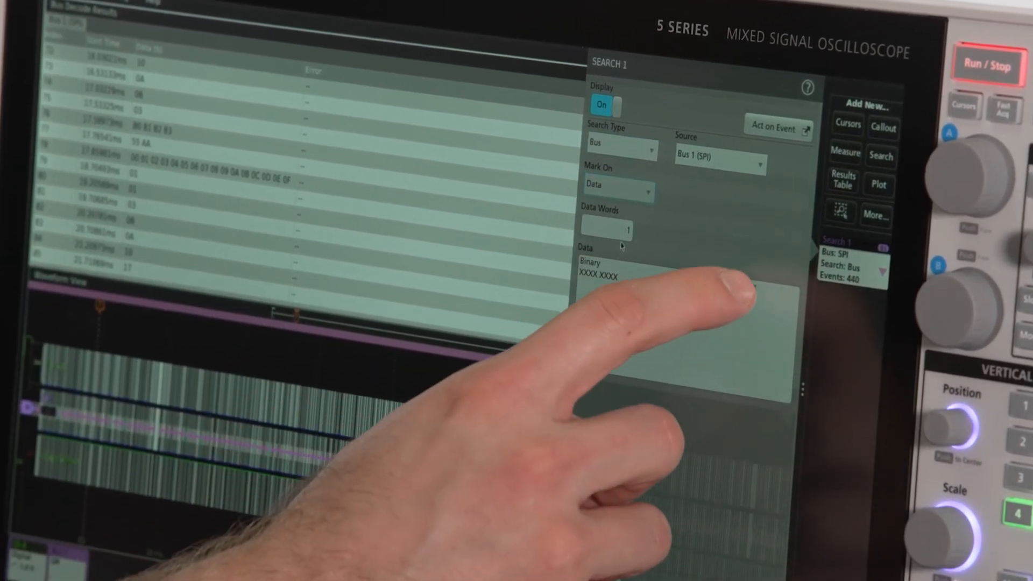